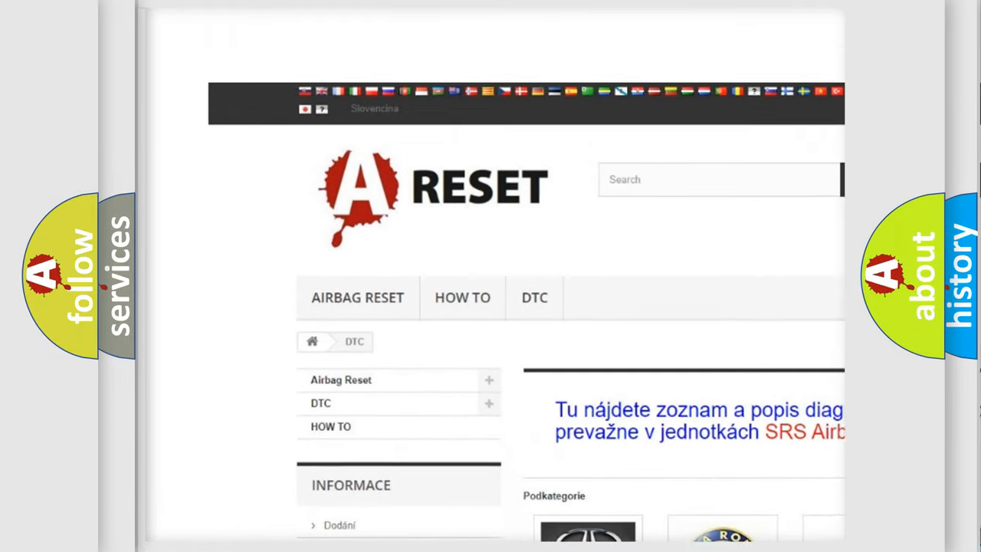
- Scroll the brand grid to NISSAN DTC, open it, and scroll through its code list
scroll(down, 3)
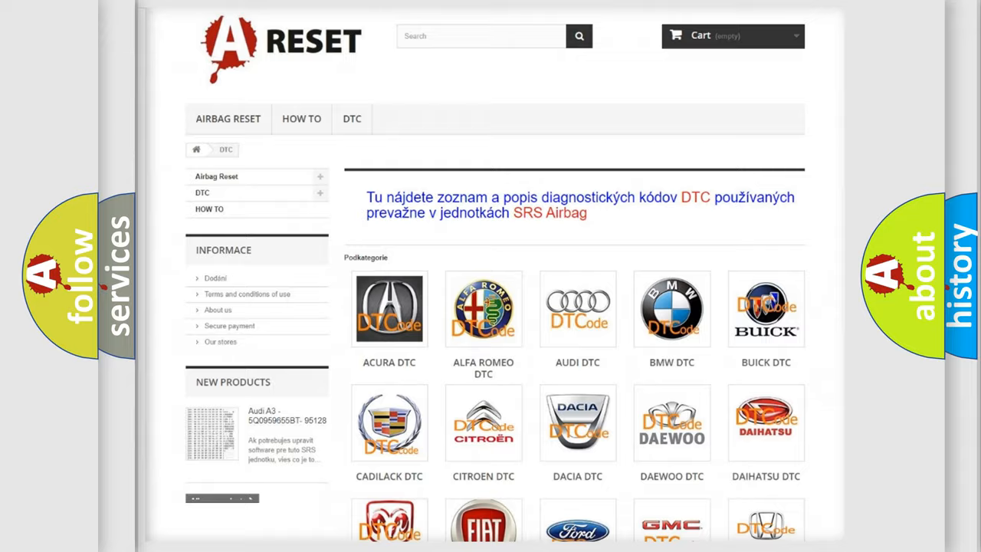
scroll(down, 3)
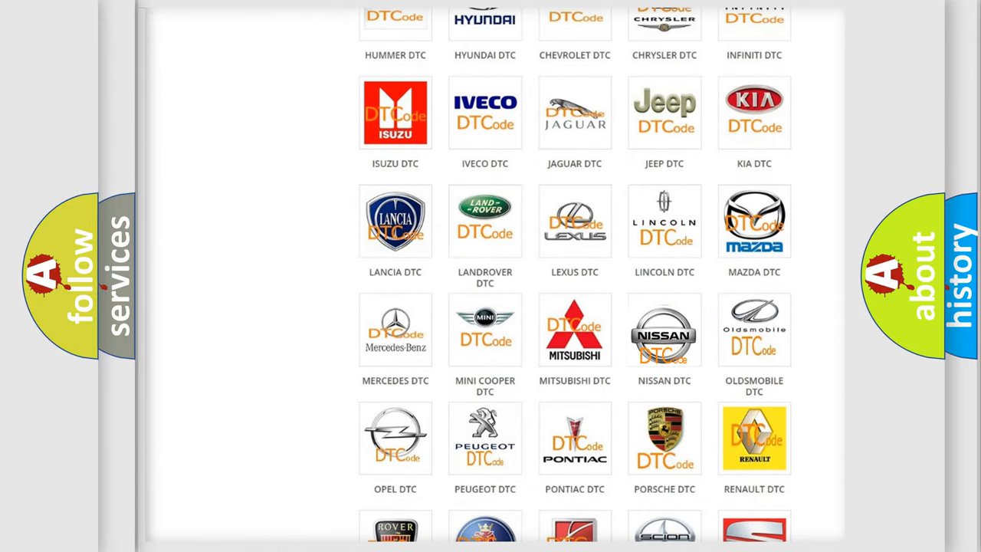
click(663, 329)
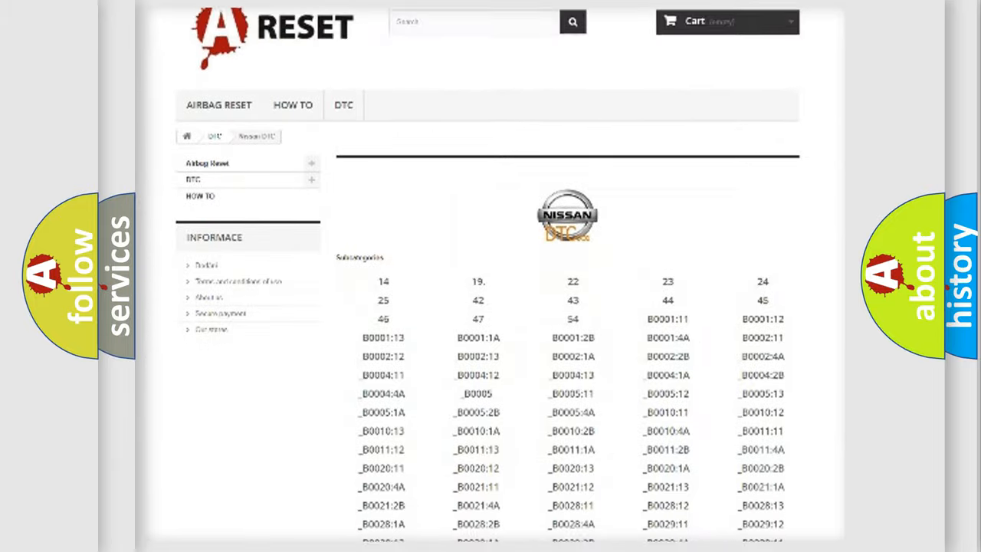
scroll(down, 3)
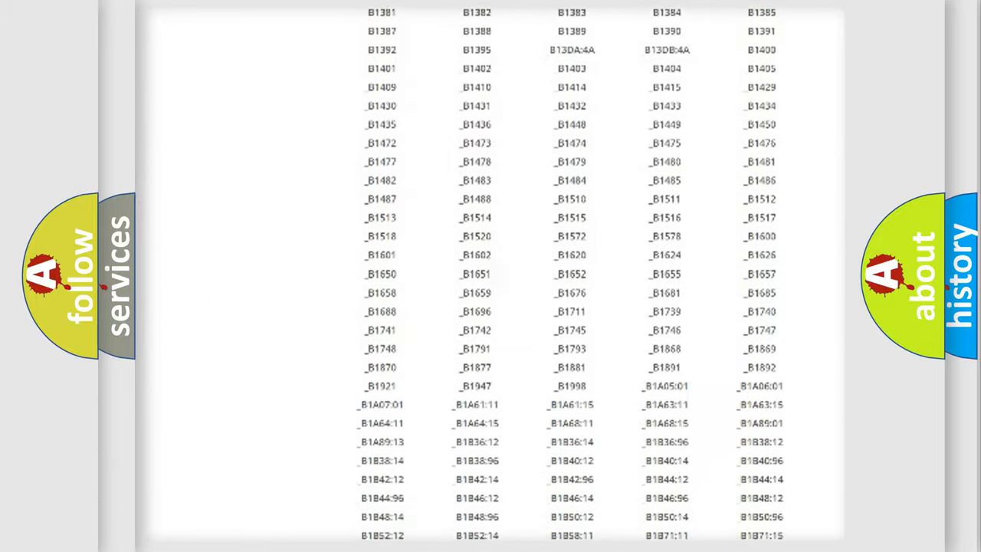